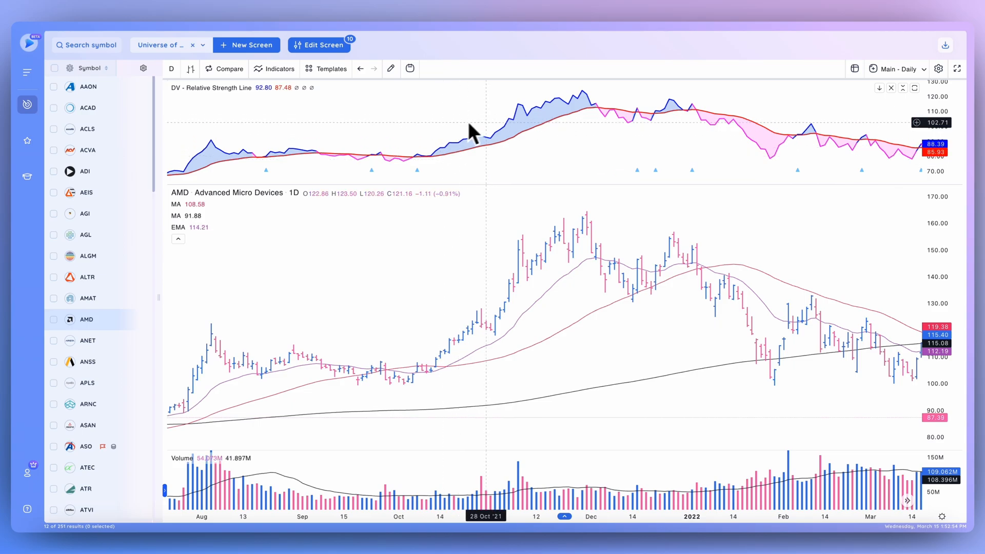
pyautogui.moveTo(488, 173)
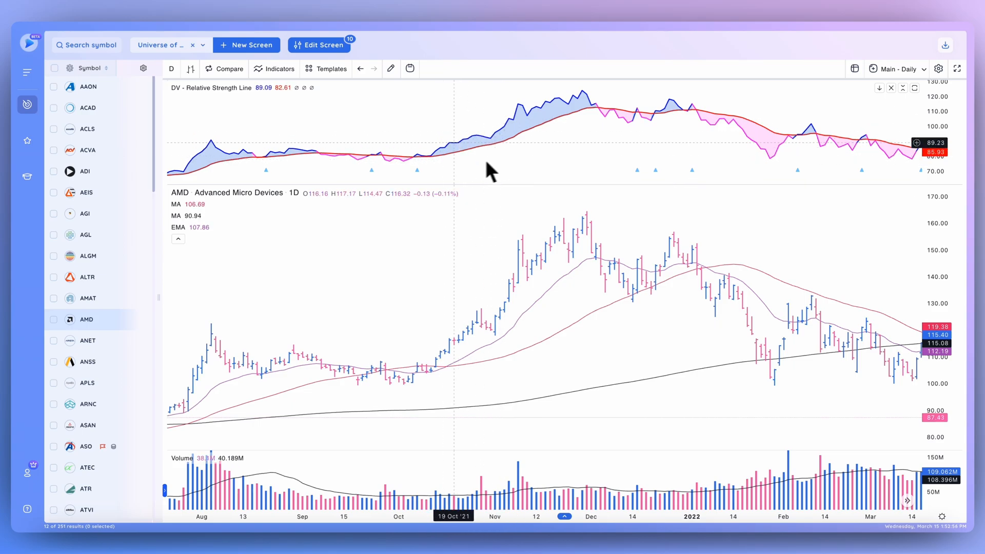
pyautogui.moveTo(490, 133)
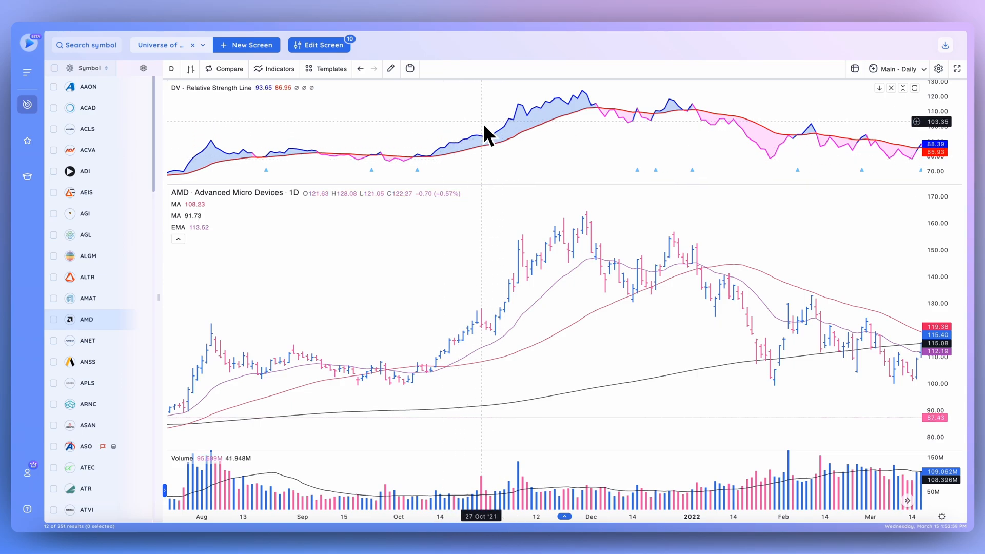
# - Remove the DV Relative Strength Line indicator from the AMD daily chart
pyautogui.click(890, 87)
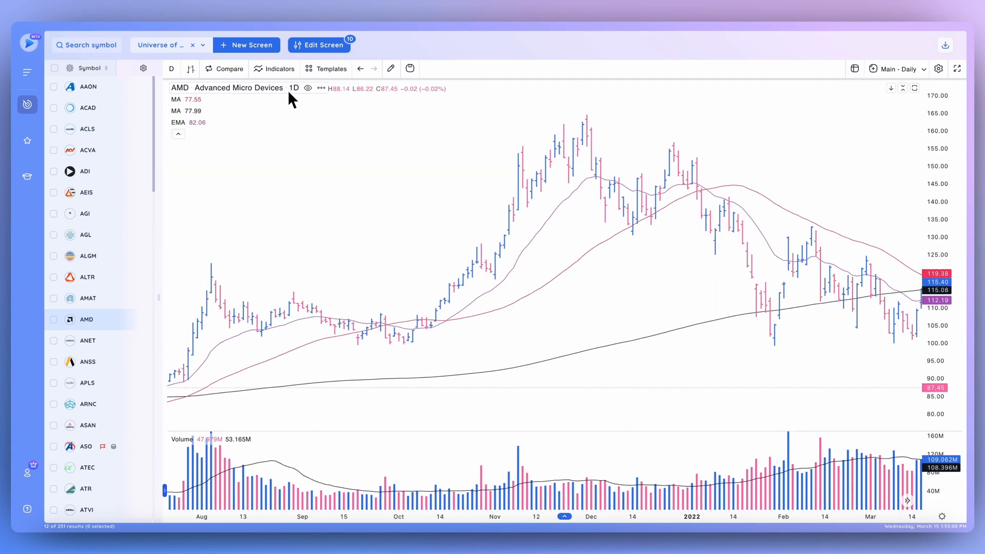
pyautogui.moveTo(524, 266)
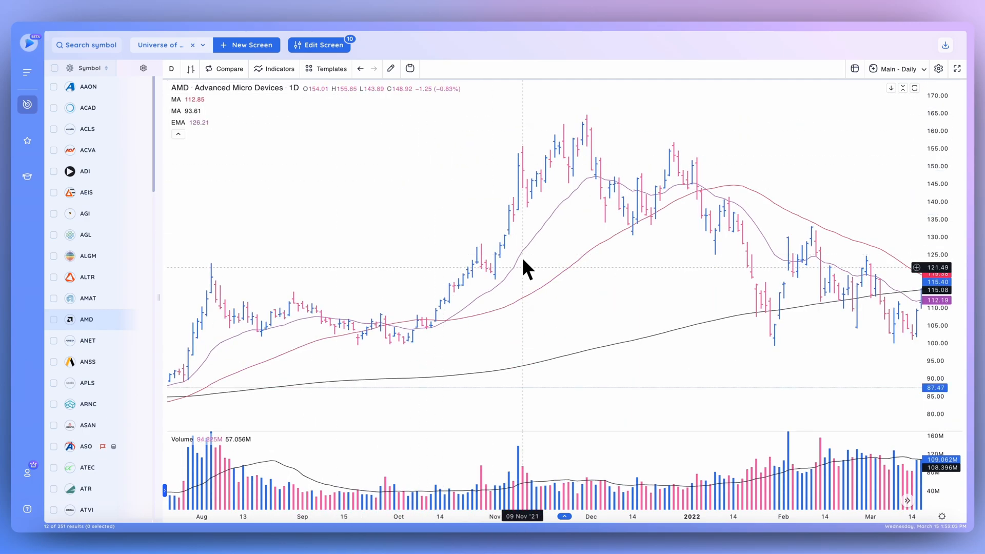
pyautogui.moveTo(533, 296)
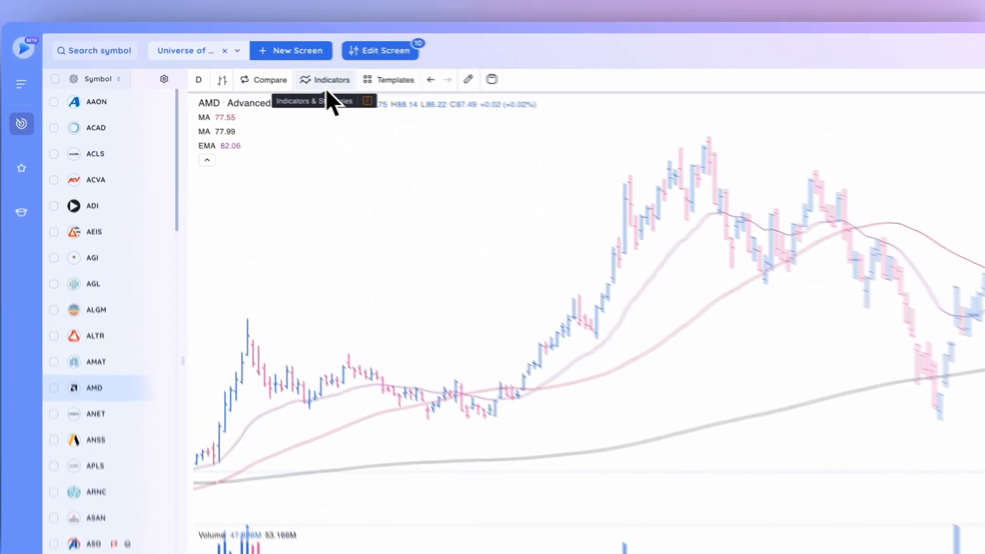
# - Add the DV - Relative Strength Line indicator from the Indicators list by searching 'DV'
pyautogui.click(325, 80)
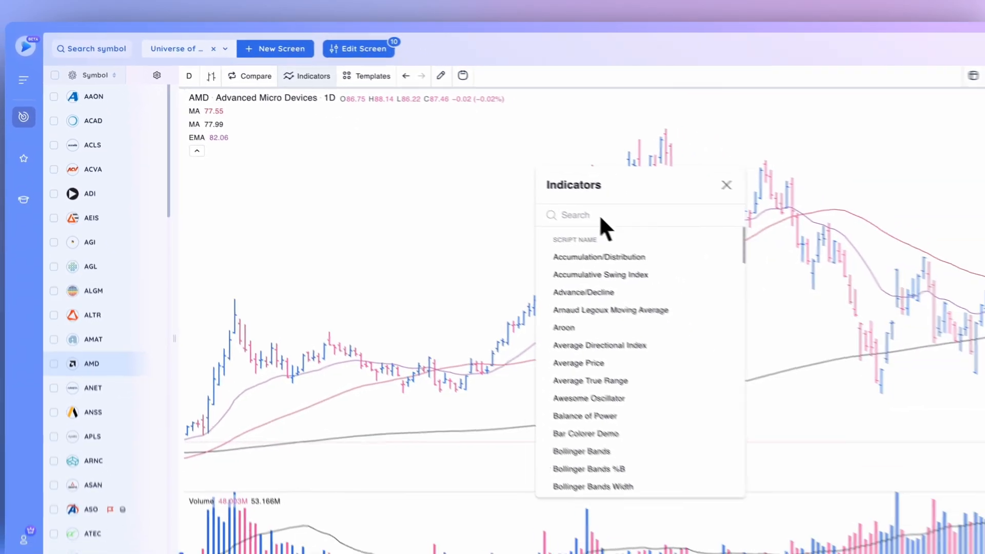
pyautogui.write('DV')
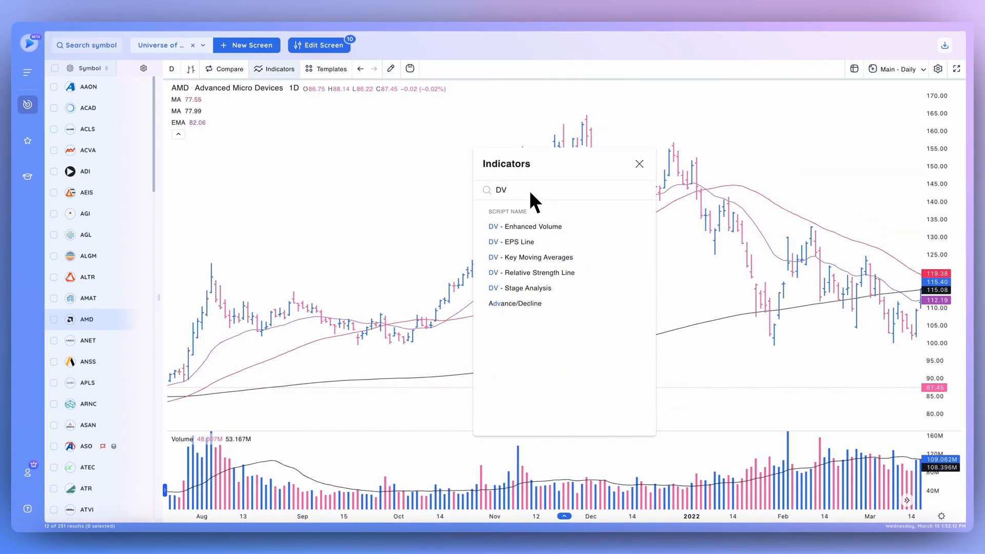
pyautogui.moveTo(565, 287)
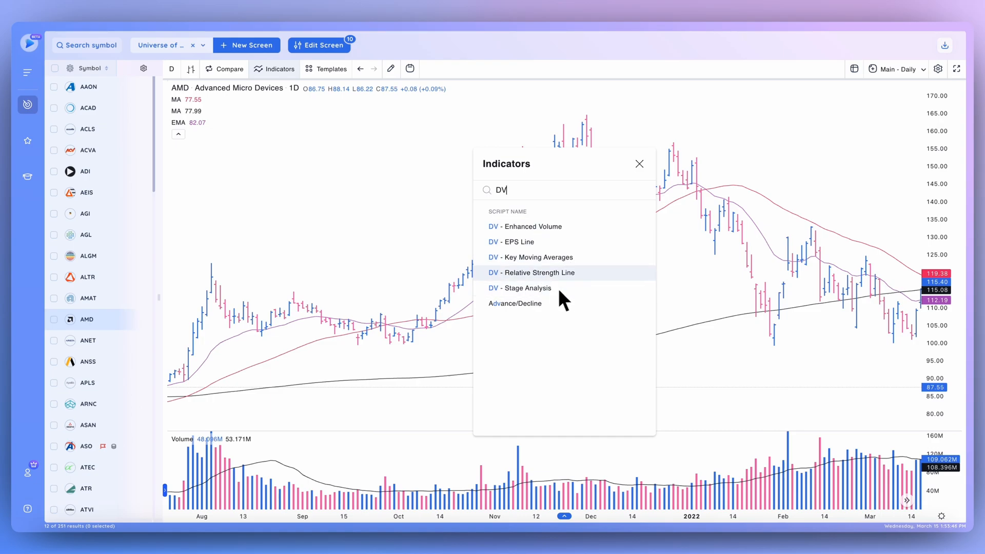
pyautogui.moveTo(565, 302)
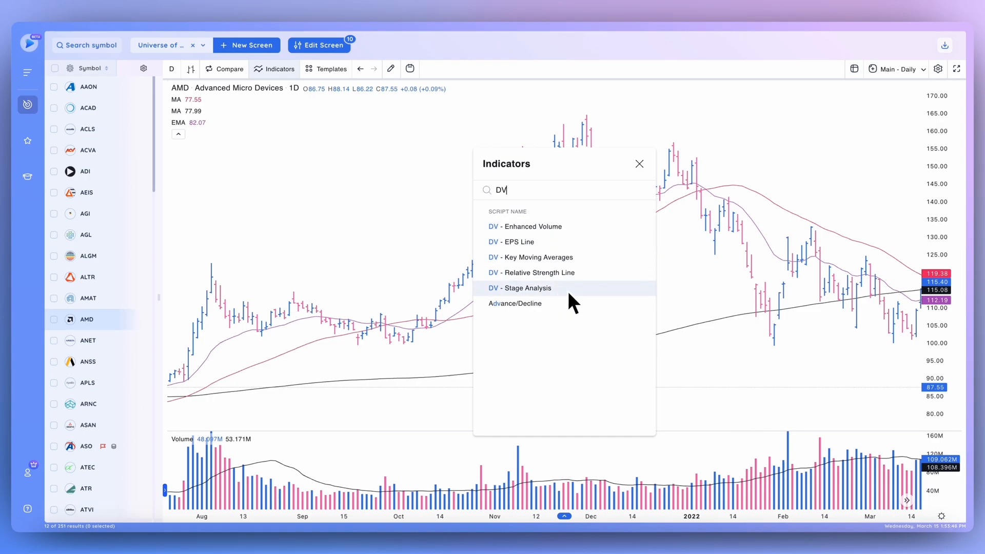
pyautogui.moveTo(528, 287)
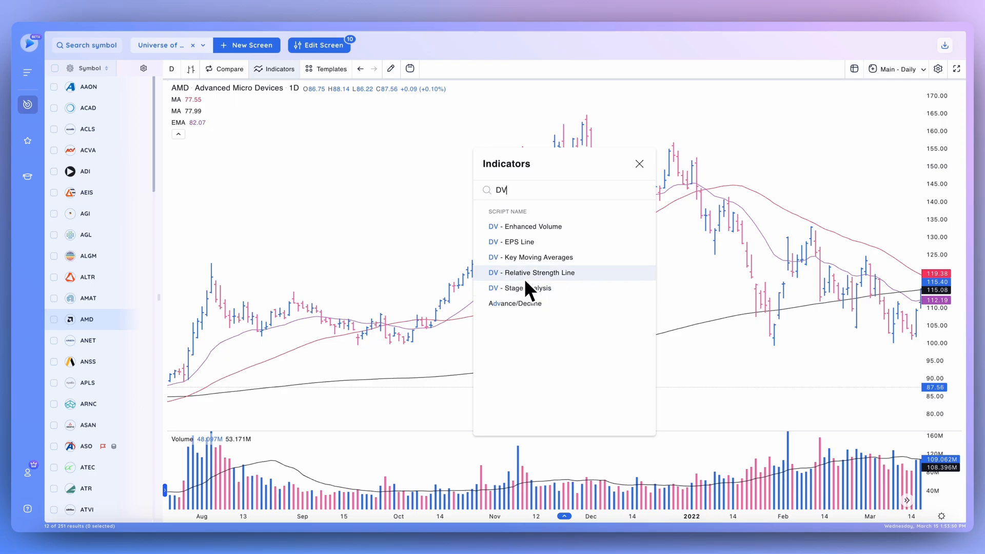
pyautogui.click(530, 272)
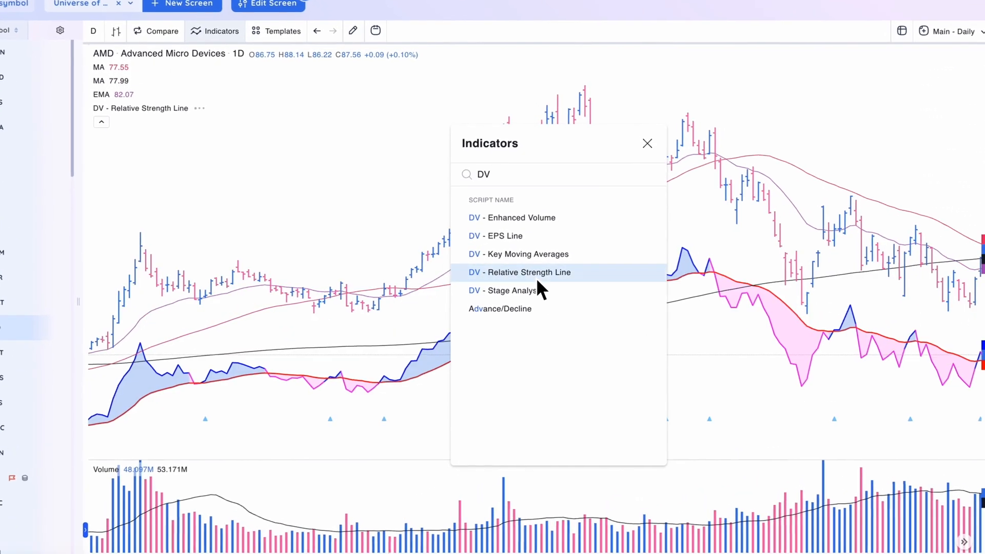
pyautogui.click(529, 271)
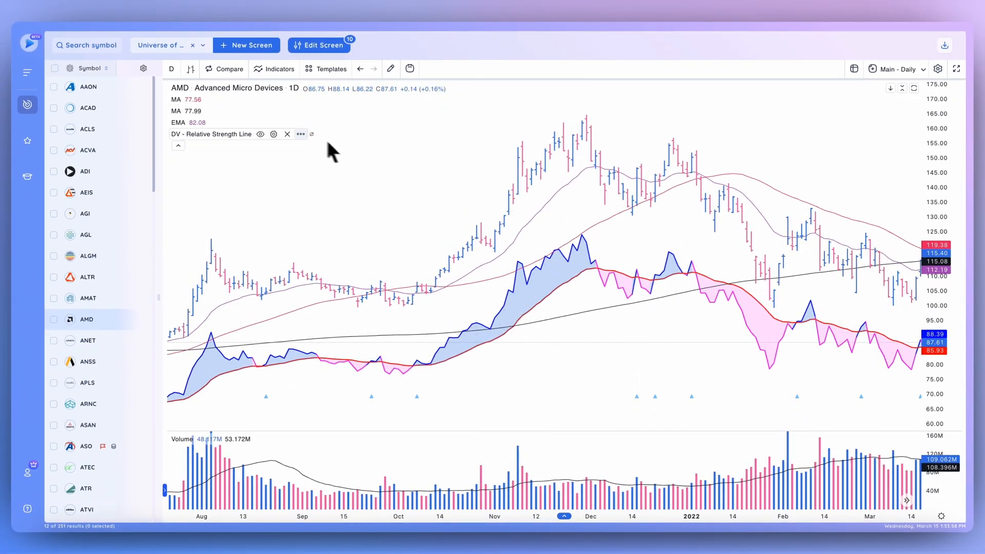
# - Move the Relative Strength Line into a new pane above the AMD price chart
pyautogui.click(300, 133)
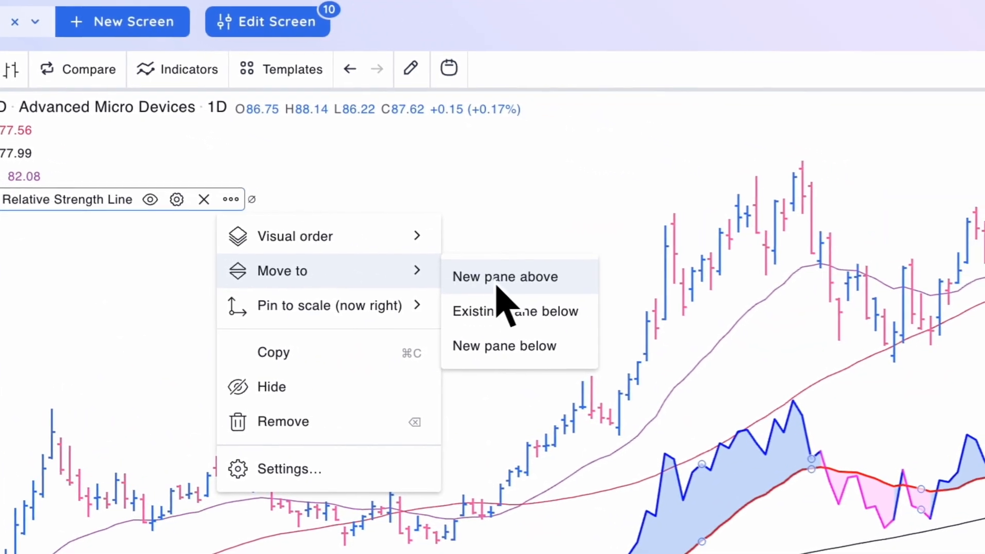
pyautogui.click(505, 276)
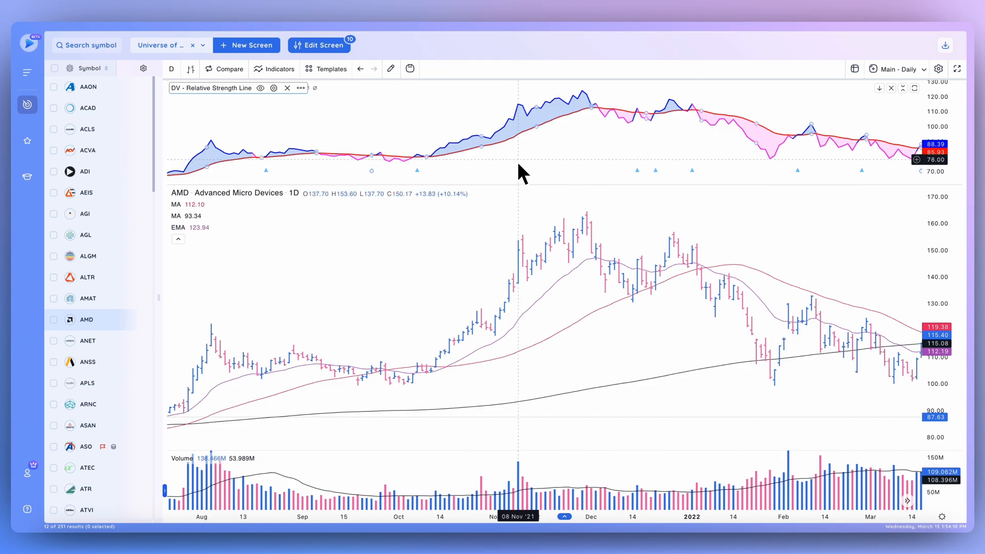
pyautogui.moveTo(505, 167)
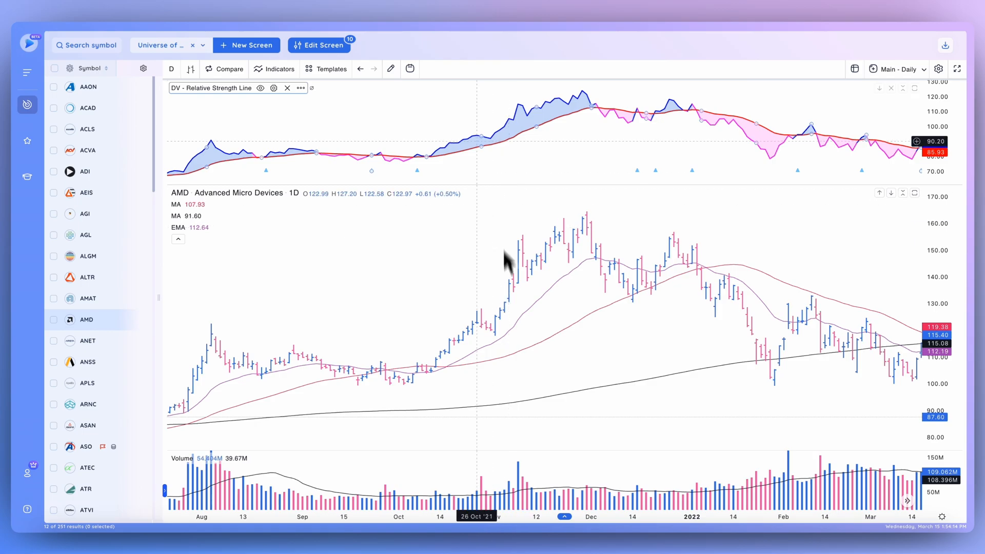
pyautogui.moveTo(518, 172)
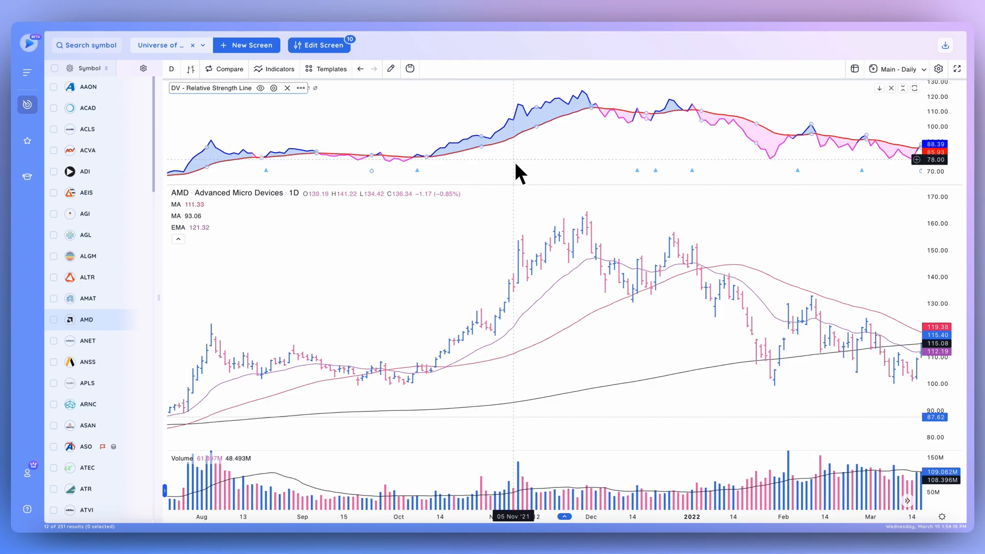
pyautogui.moveTo(505, 178)
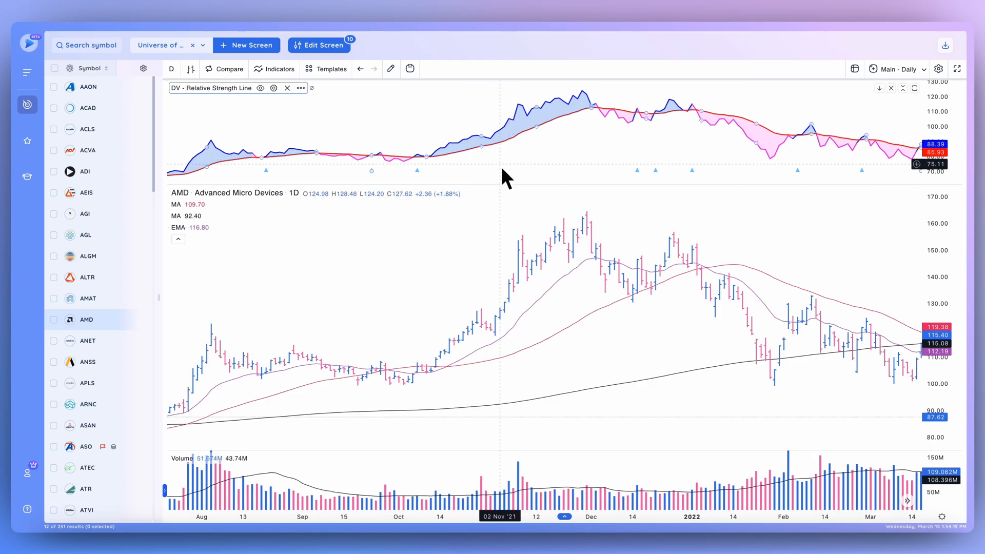
pyautogui.click(273, 87)
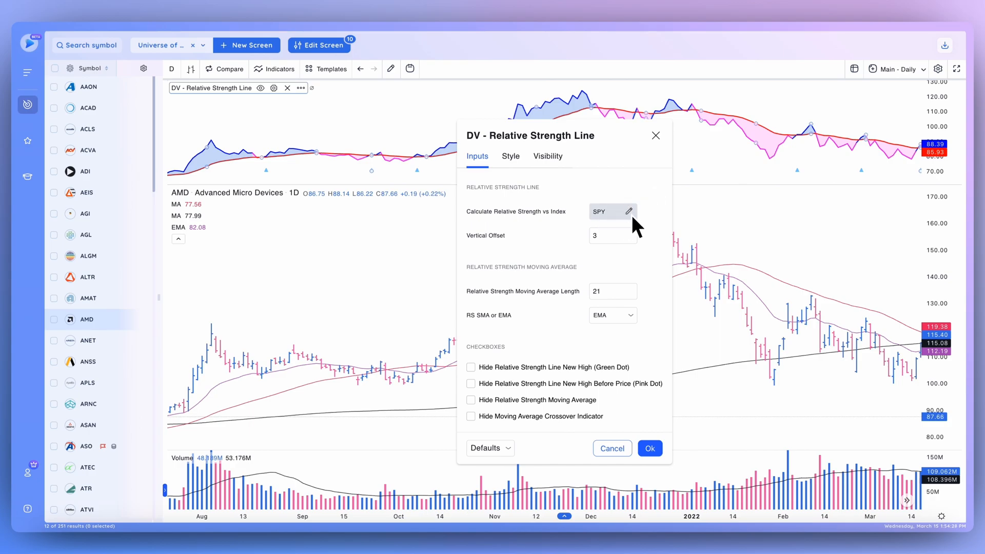
pyautogui.click(633, 212)
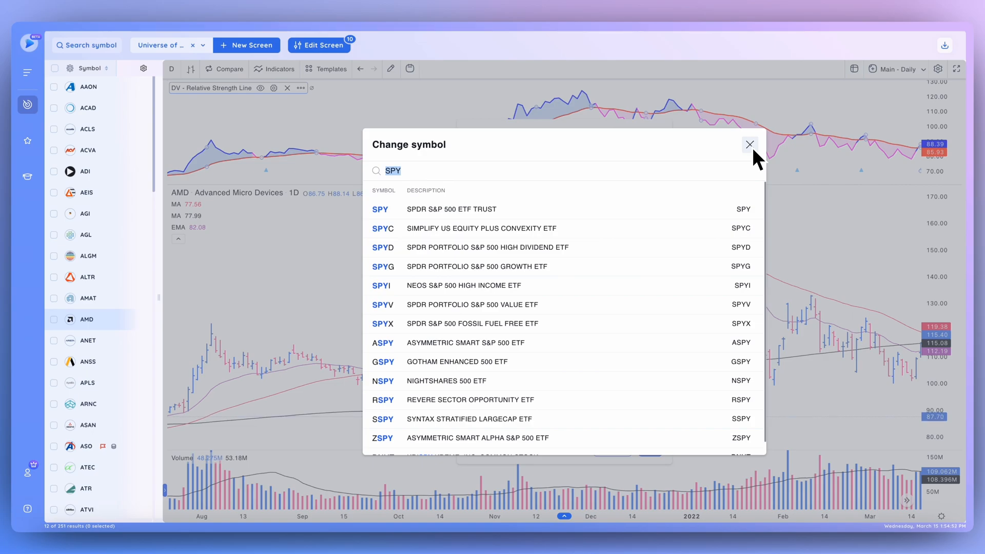
pyautogui.click(749, 143)
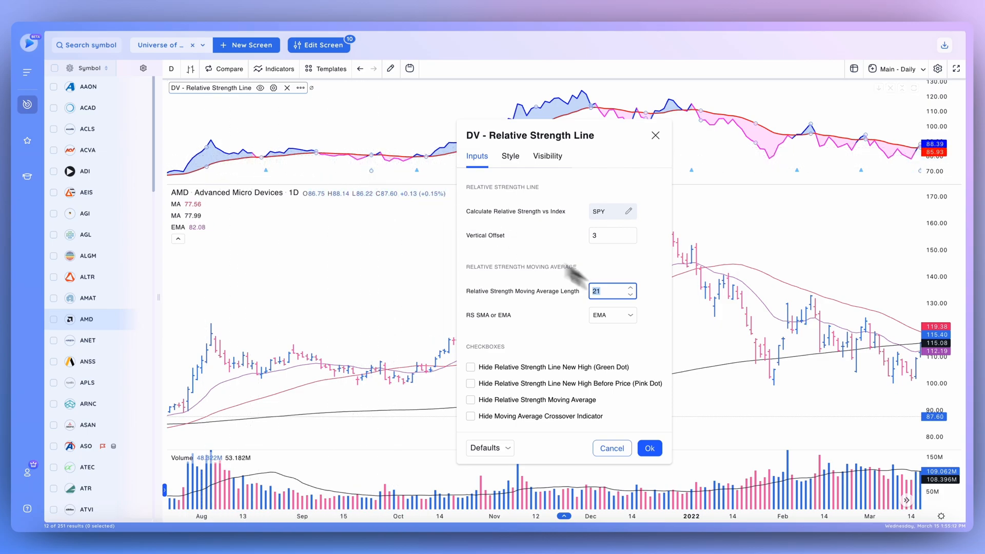
pyautogui.moveTo(597, 324)
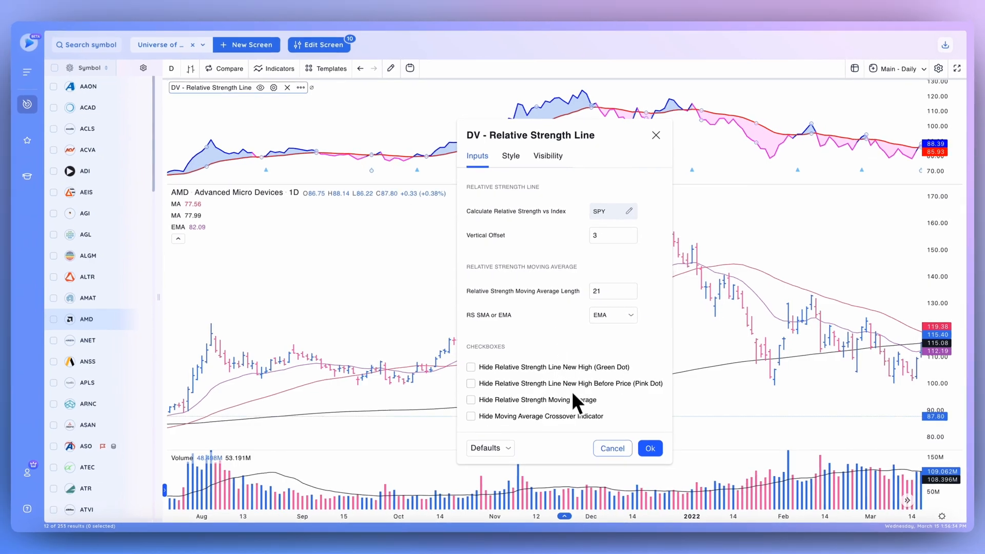
pyautogui.moveTo(496, 377)
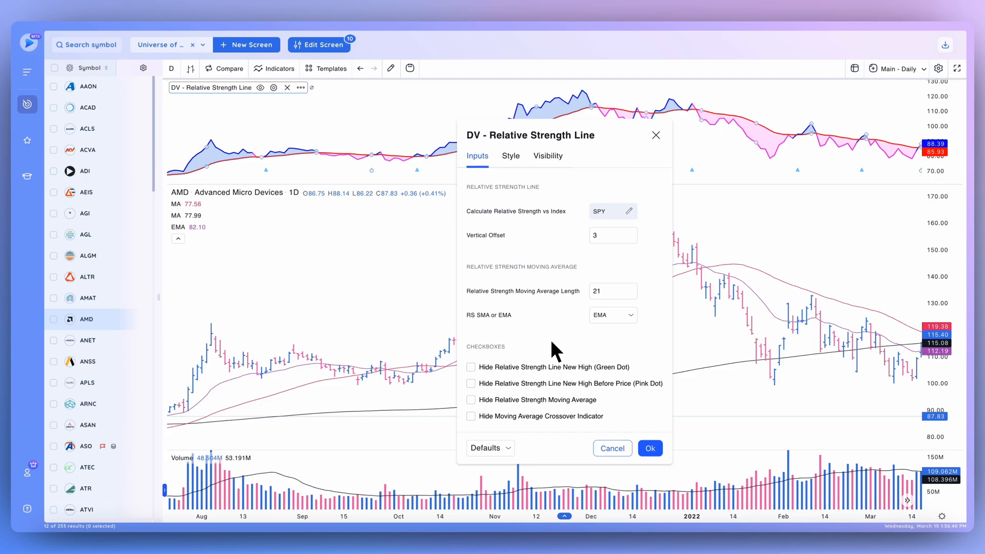
pyautogui.moveTo(505, 390)
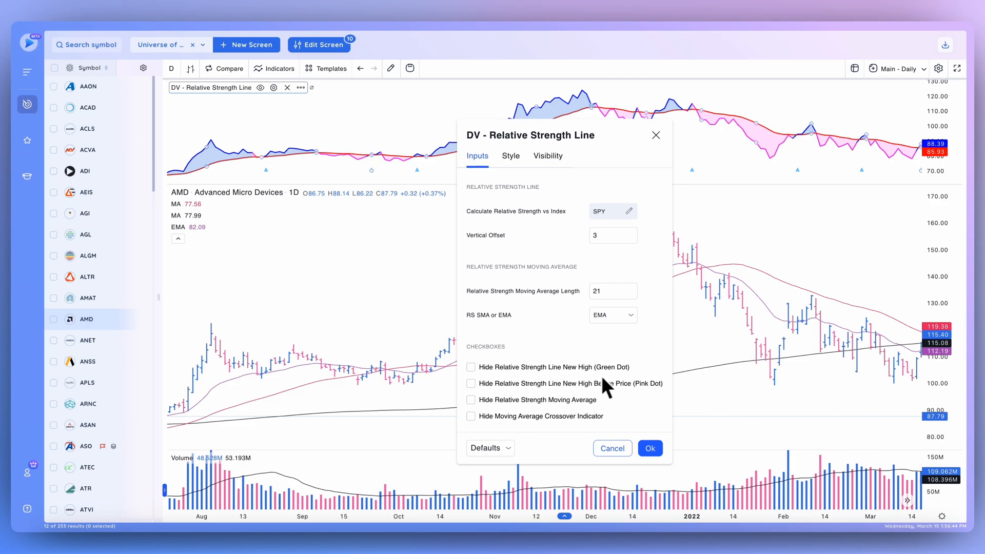
pyautogui.moveTo(559, 403)
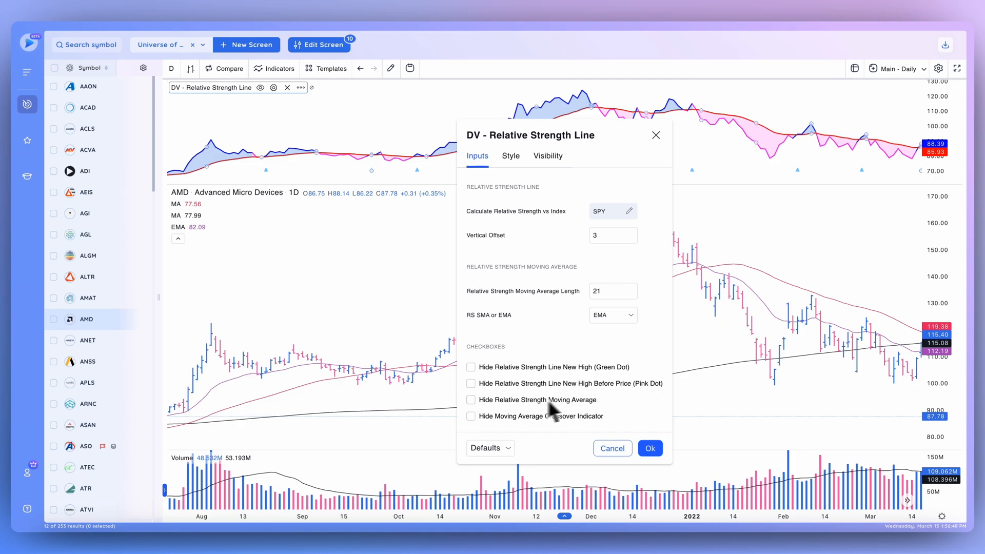
# - Hide then restore the RS moving average and switch to the Style settings
pyautogui.click(471, 399)
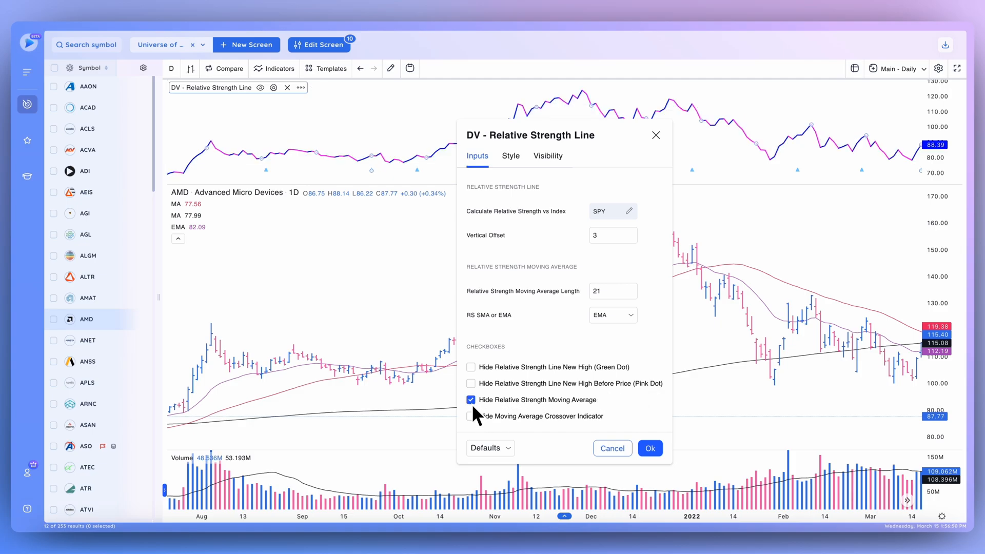
pyautogui.moveTo(477, 317)
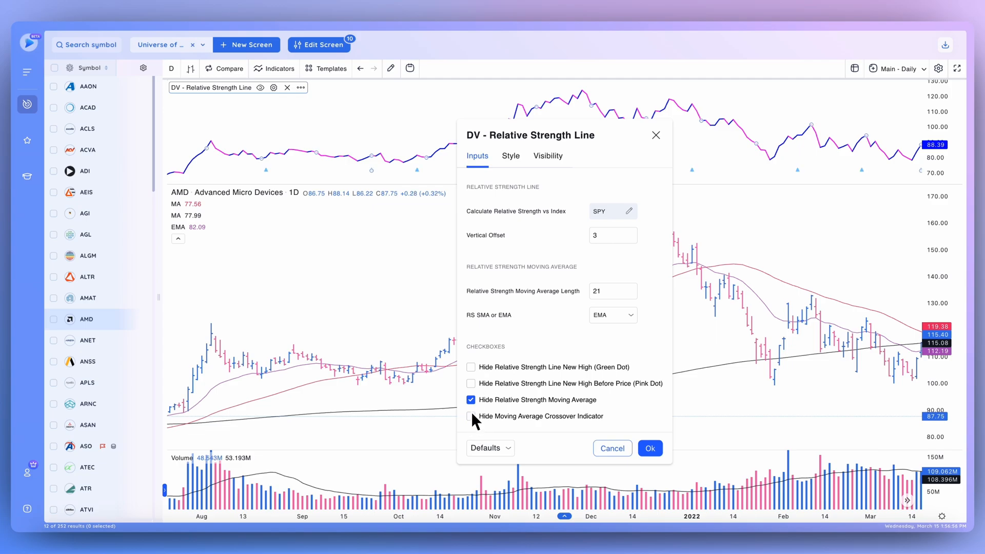
pyautogui.click(471, 399)
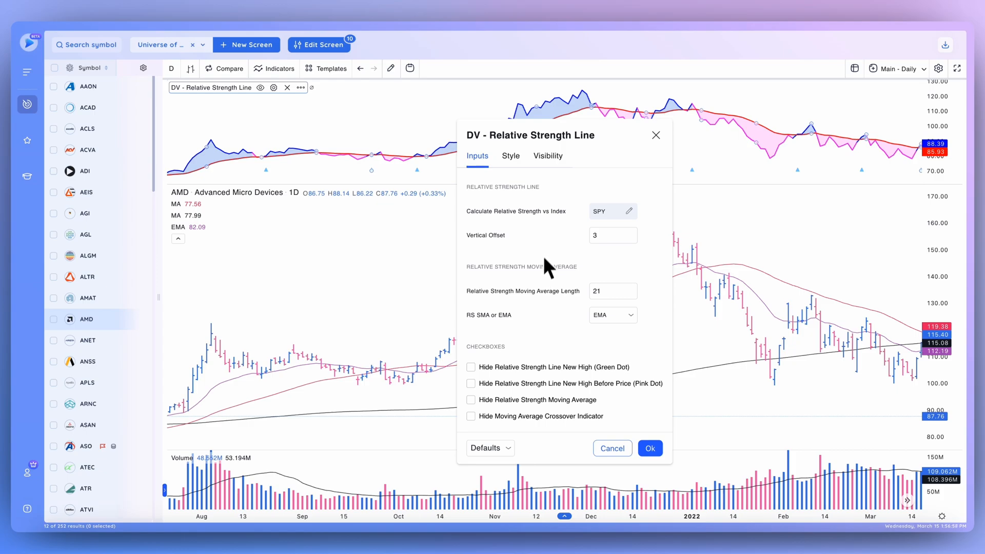
pyautogui.click(510, 127)
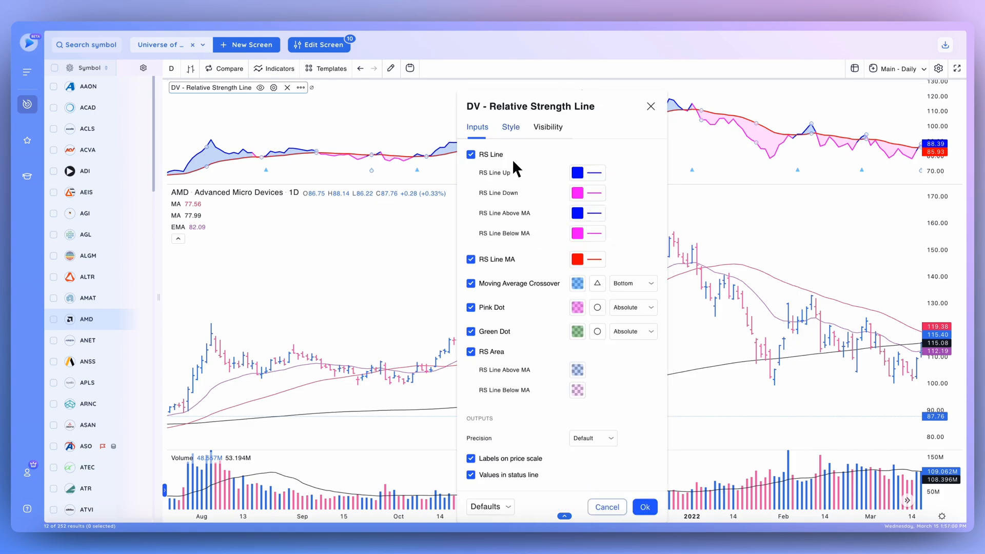
pyautogui.click(510, 127)
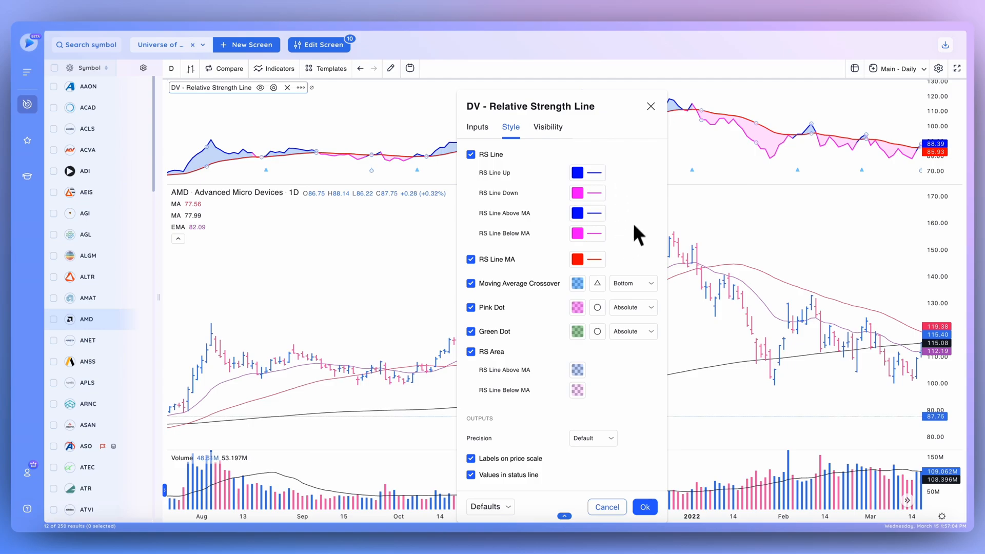
pyautogui.moveTo(559, 279)
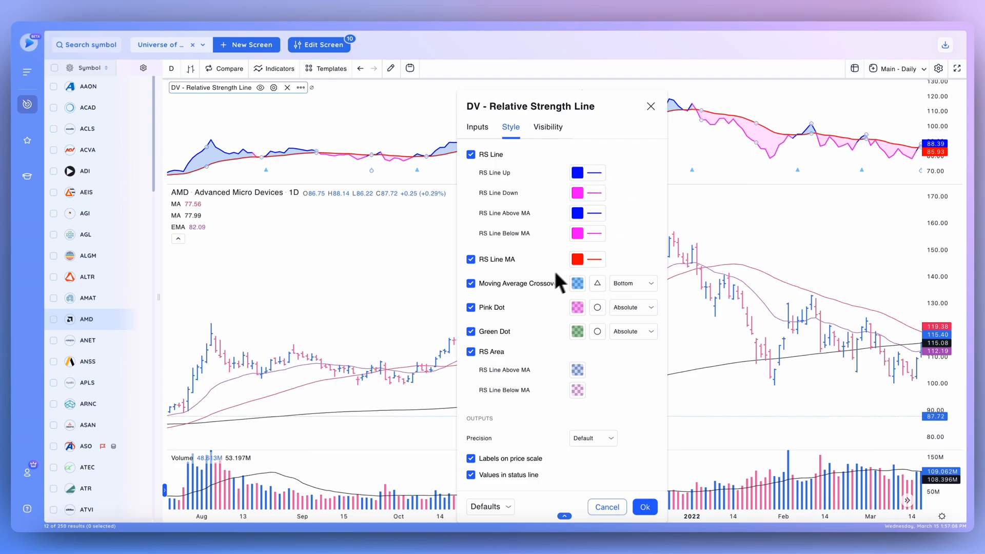
pyautogui.click(471, 259)
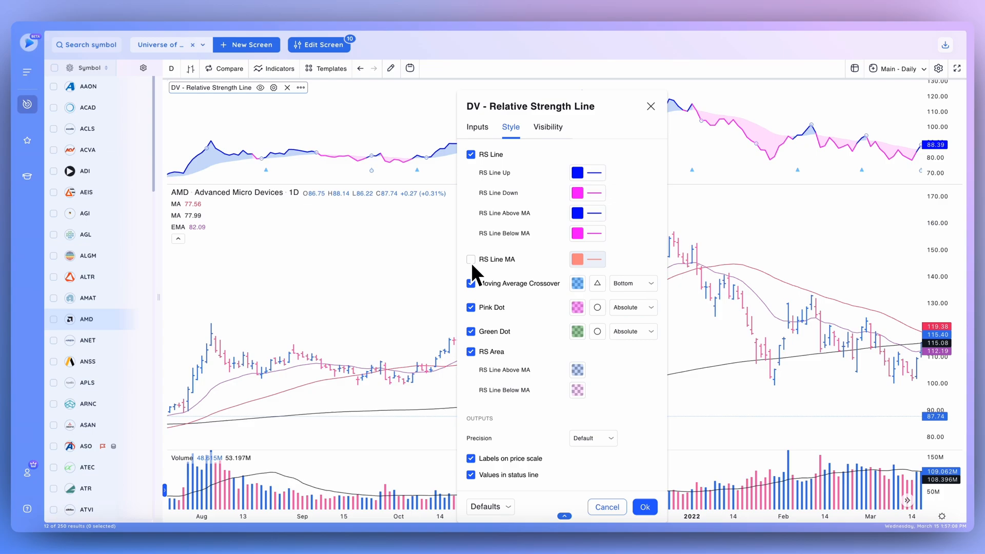
pyautogui.click(470, 258)
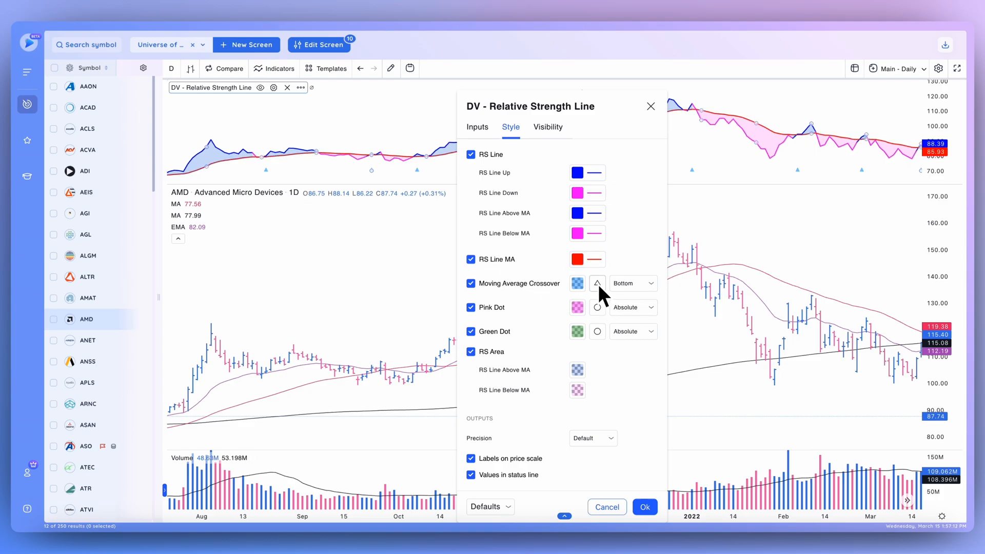
pyautogui.moveTo(603, 320)
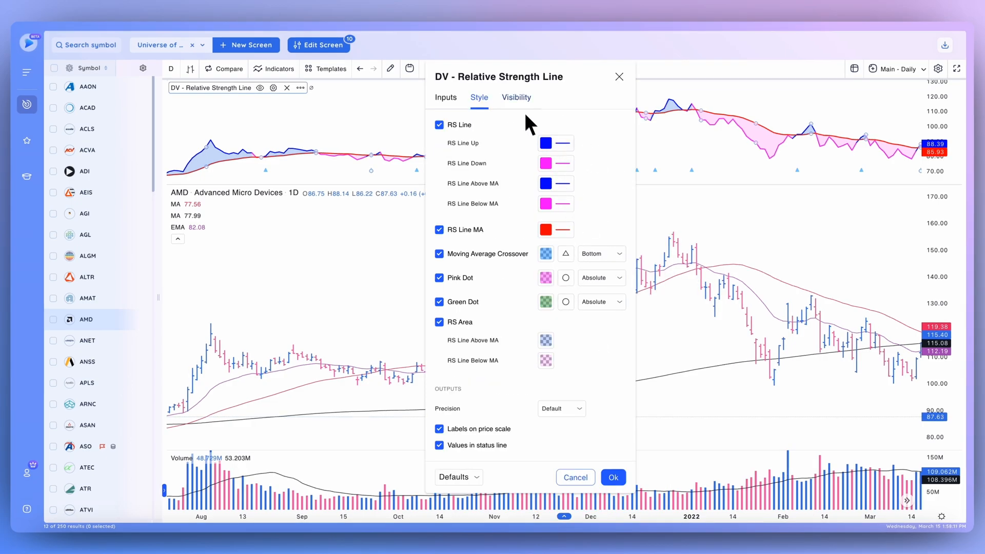
pyautogui.click(516, 97)
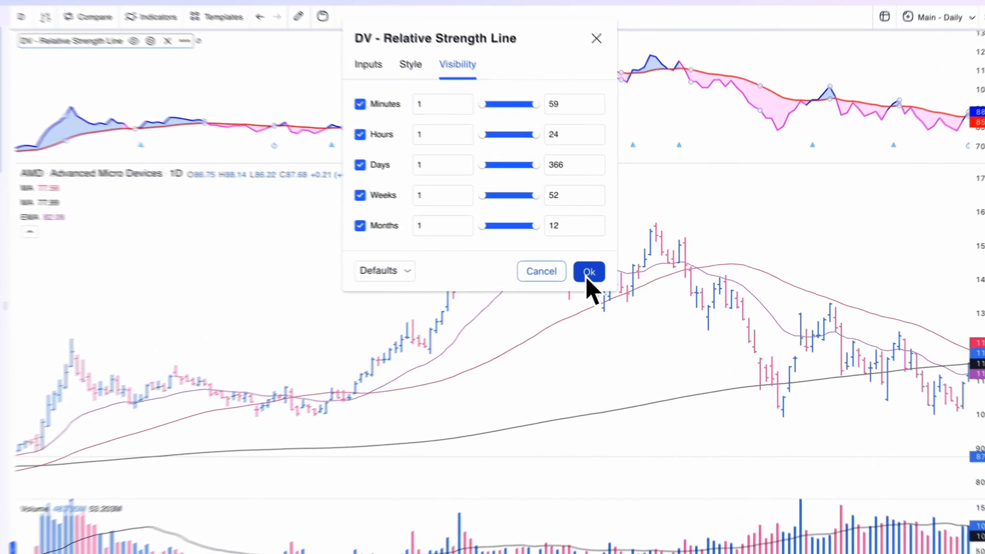
# - Confirm the Relative Strength Line settings with Ok, keeping the pane above price
pyautogui.click(588, 271)
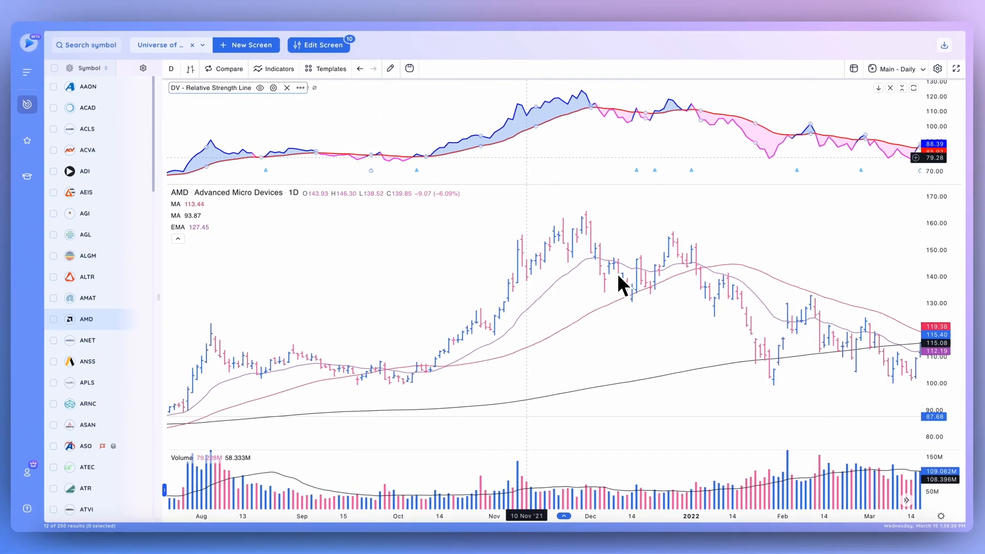